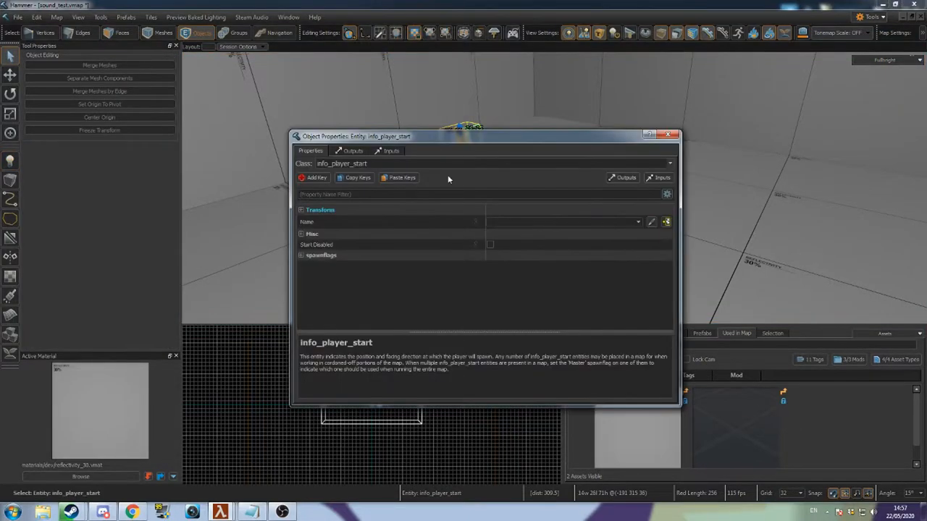
Step: Change the entity's Class from info_player_start to point_soundevent
text(point_soundevent)
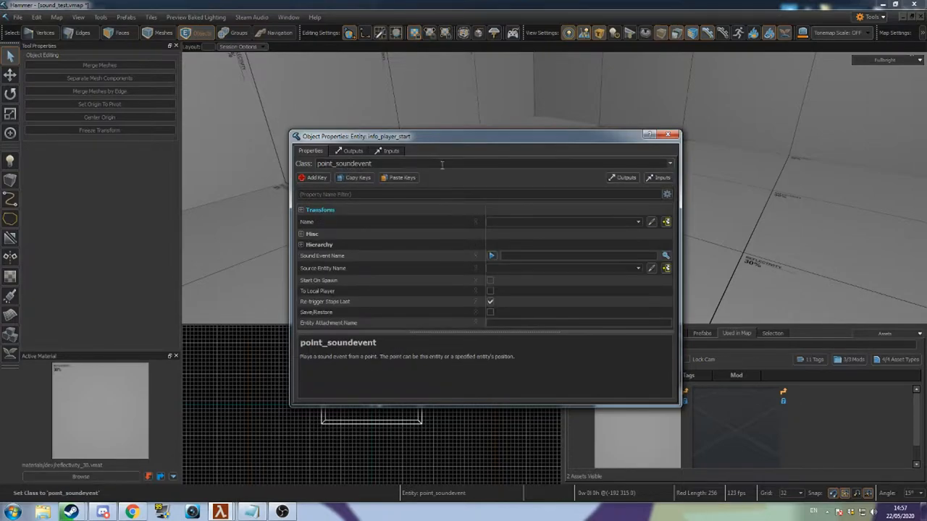
Step: Search sound events for 'cup' and set NPC_MetroPolice.Cupcop.PickUpTheCan as the sound
click(664, 256)
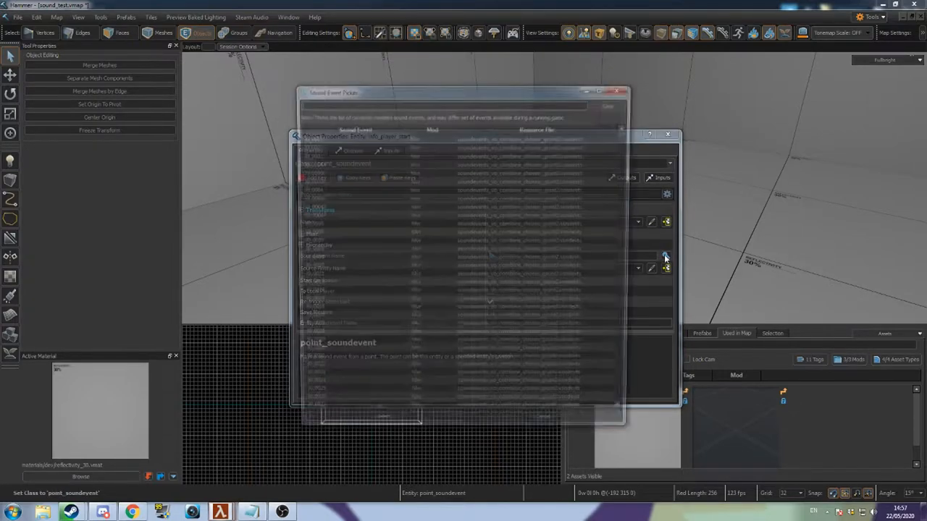
text(cup)
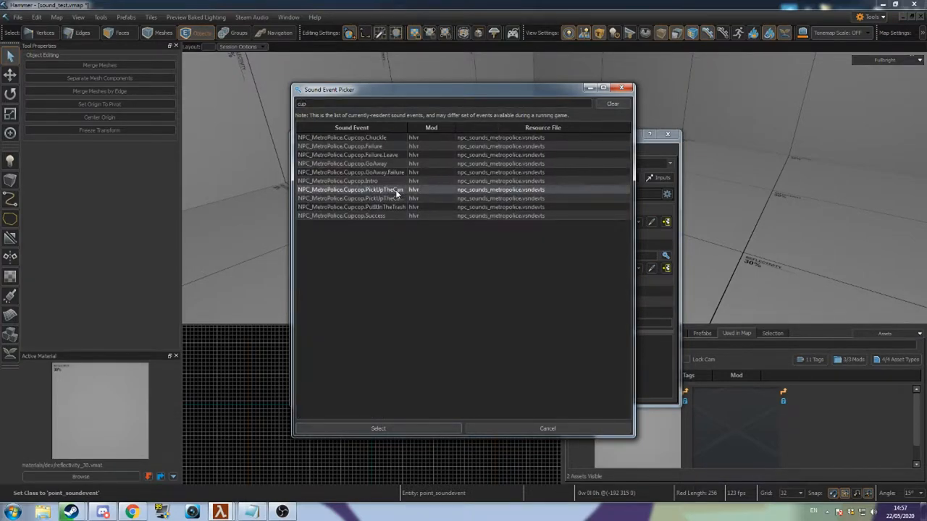
click(378, 428)
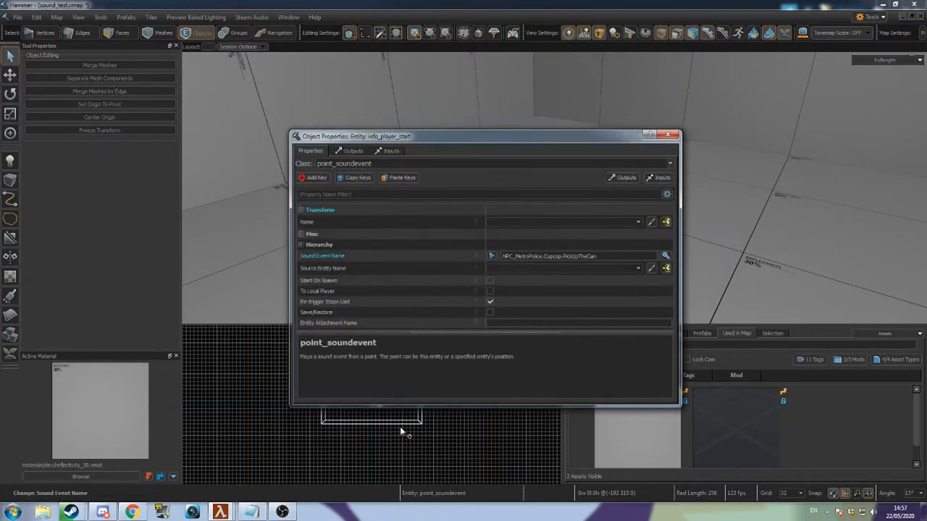
Step: Select the trigger_multiple and show its Outputs tab in Object Properties
click(565, 222)
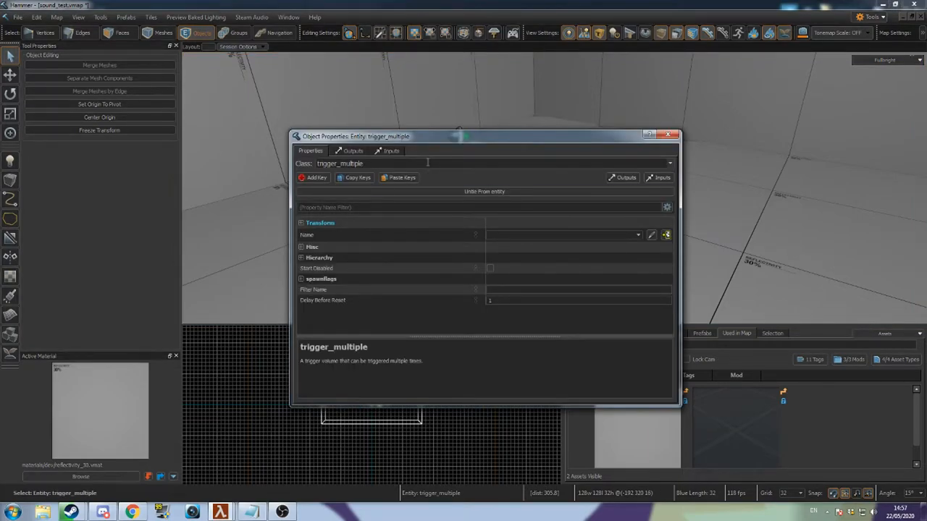
click(353, 151)
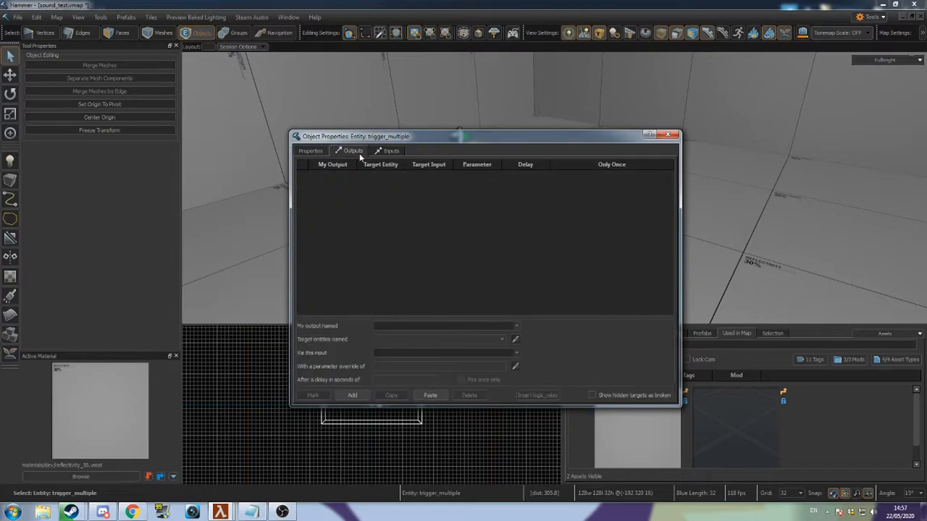
Step: Add an OnStartTouch output targeting our_sound with the StartSound input
click(352, 396)
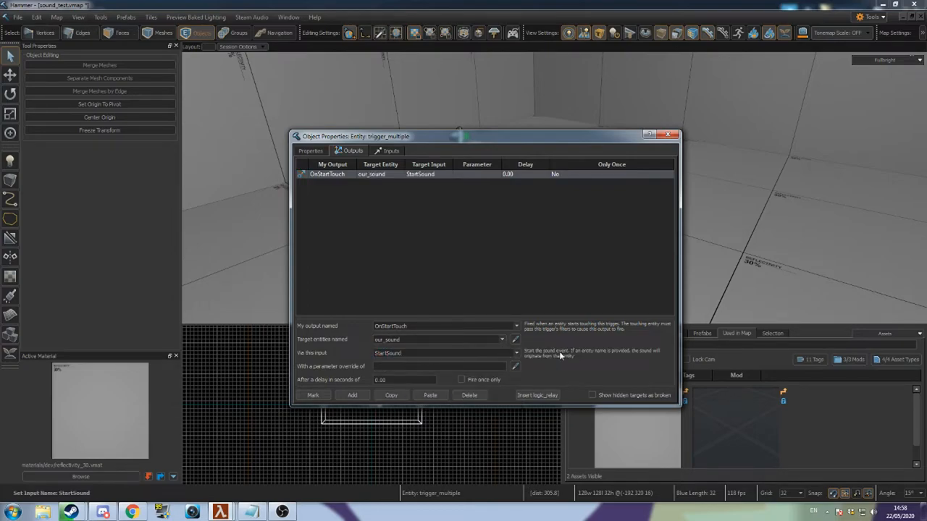
mouse_move(526, 376)
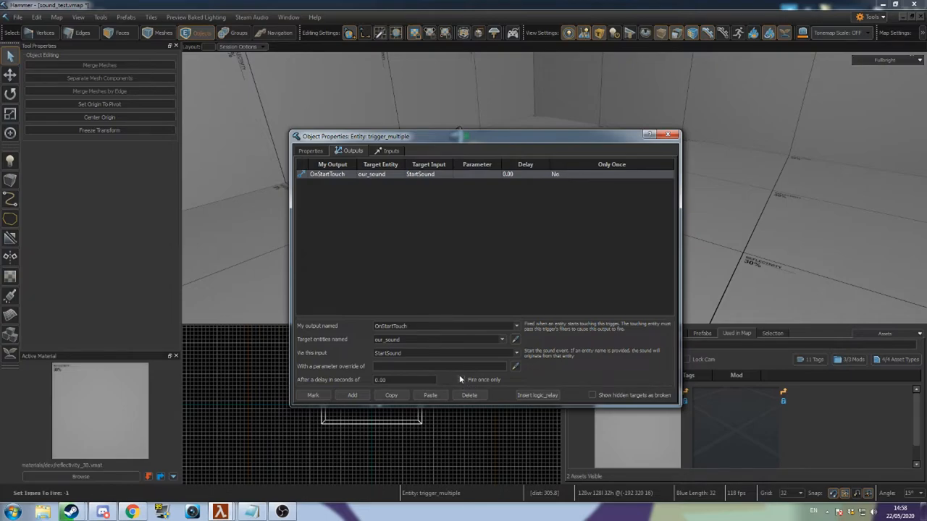
click(310, 150)
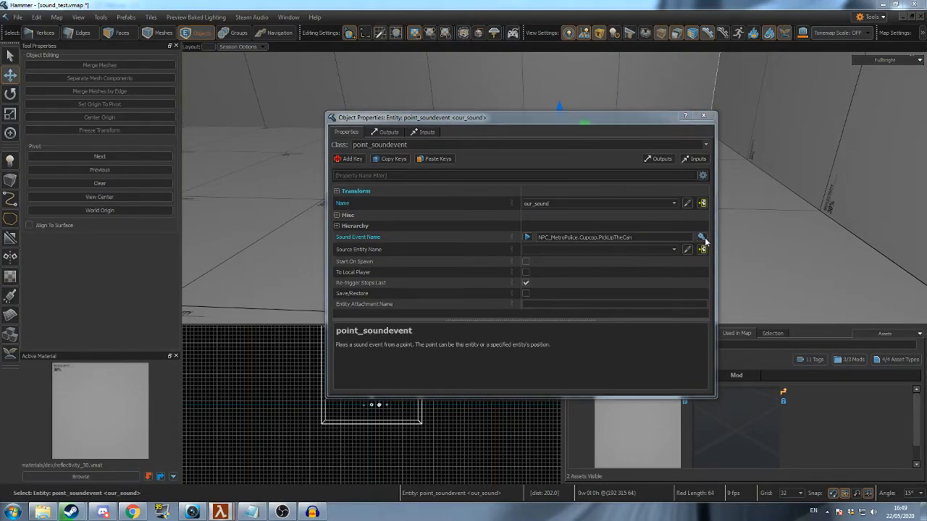
Step: Set our_sound to NPC_SScanner.FlyLoop with Start On Spawn, then close its properties
click(701, 237)
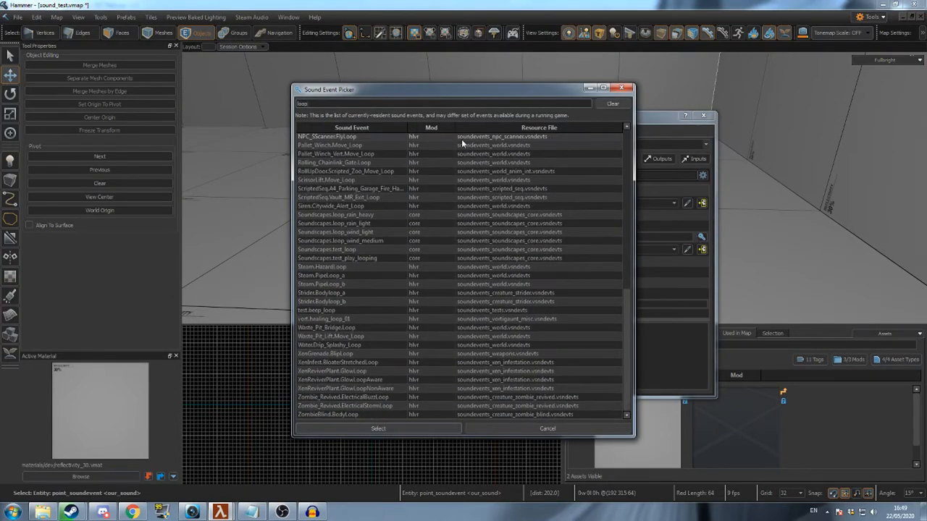
click(378, 428)
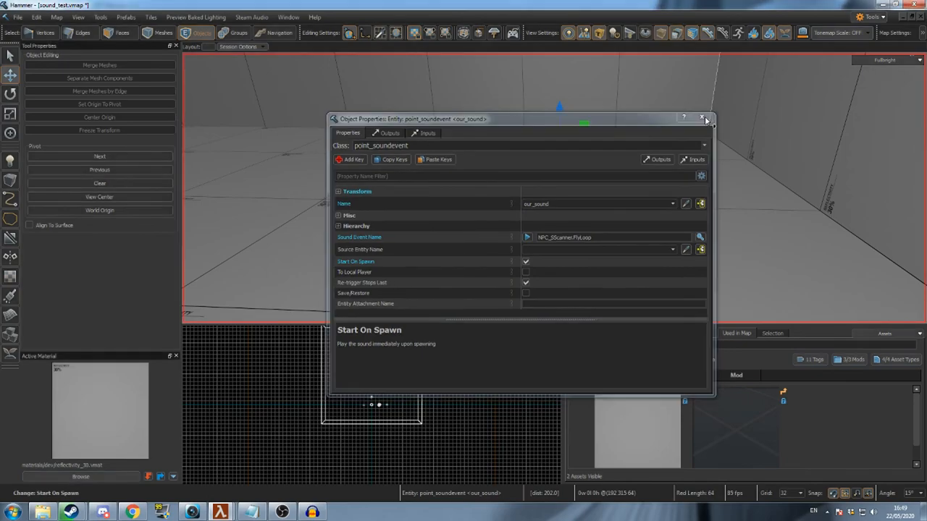
click(703, 118)
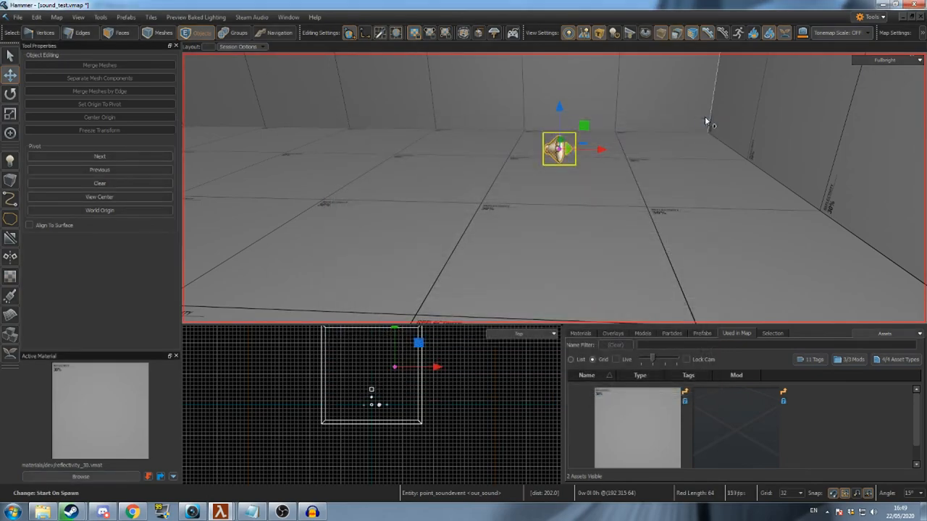